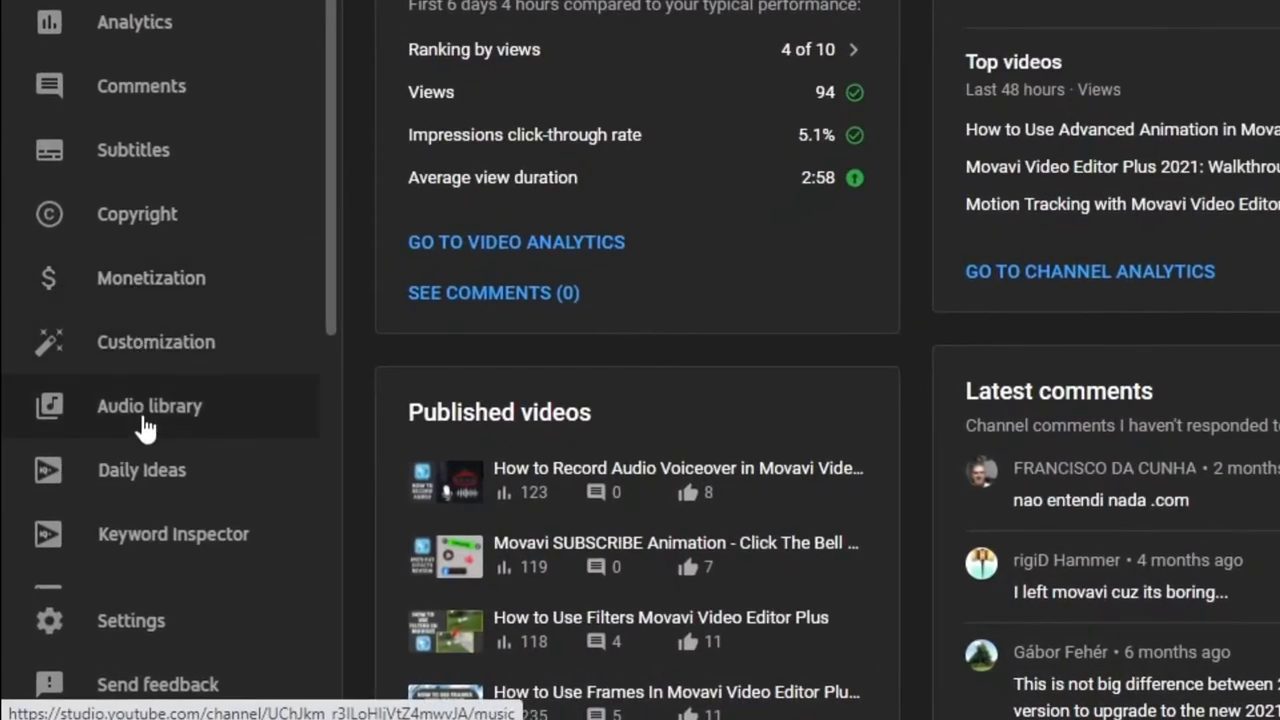
# Open the Audio library from the sidebar to list its free music tracks.
pyautogui.click(149, 406)
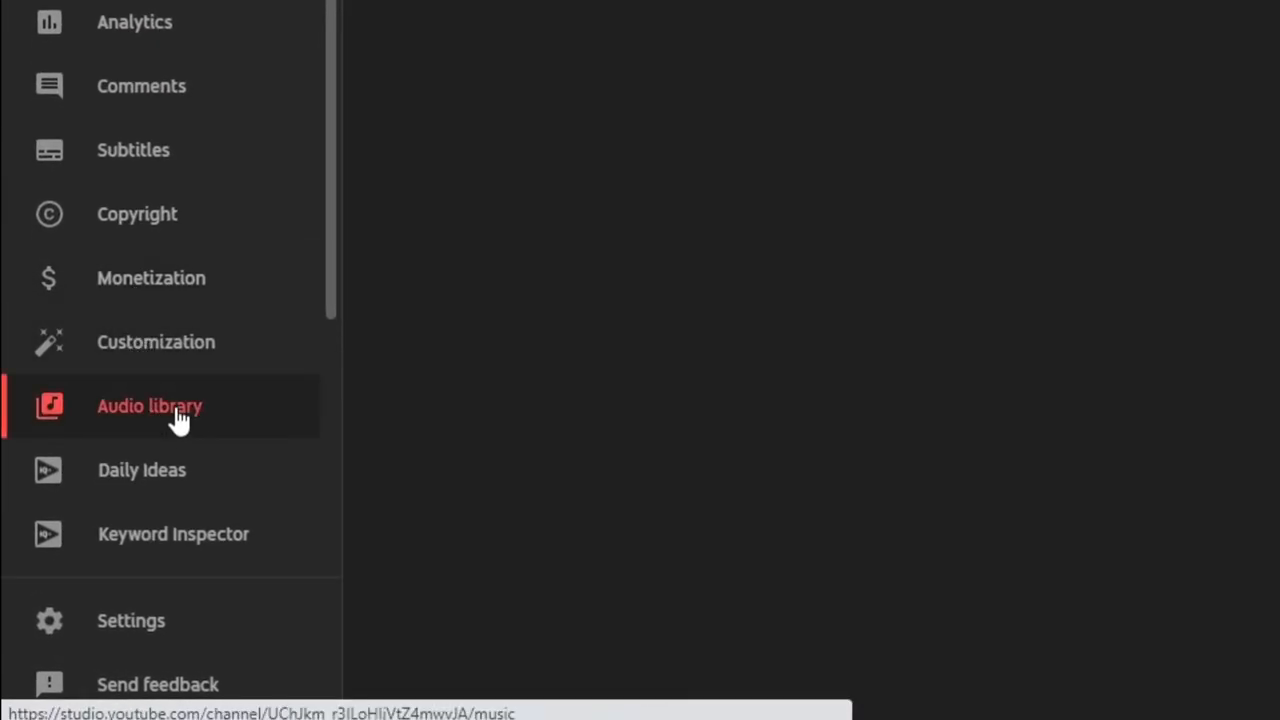
pyautogui.click(149, 406)
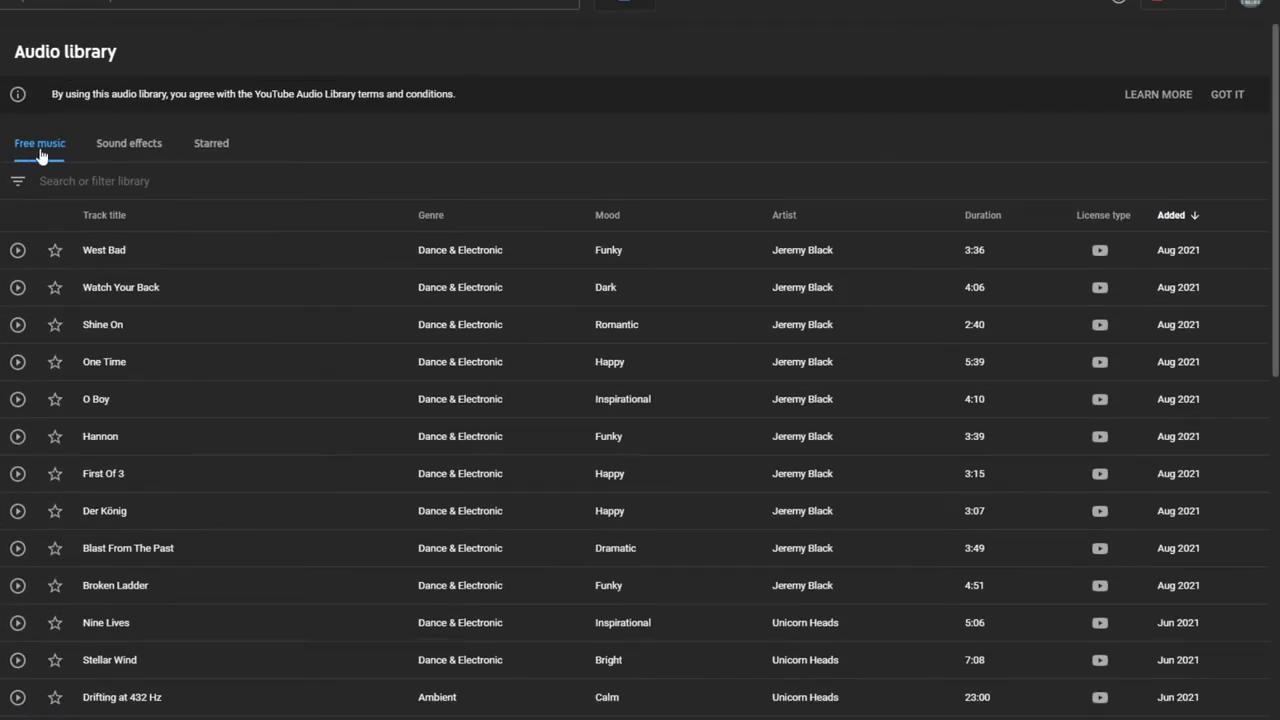
pyautogui.moveTo(128, 146)
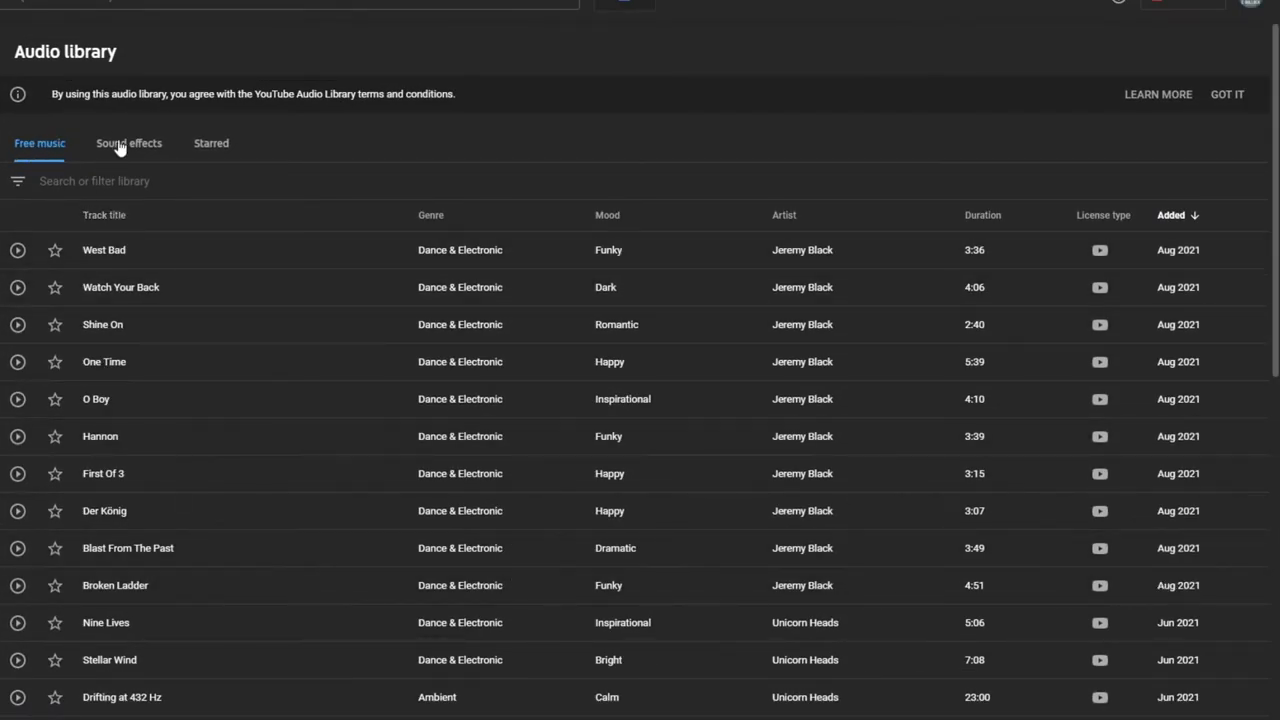
# Switch to Sound effects, scroll to the 'Pop' cartoon effect and preview it.
pyautogui.click(128, 143)
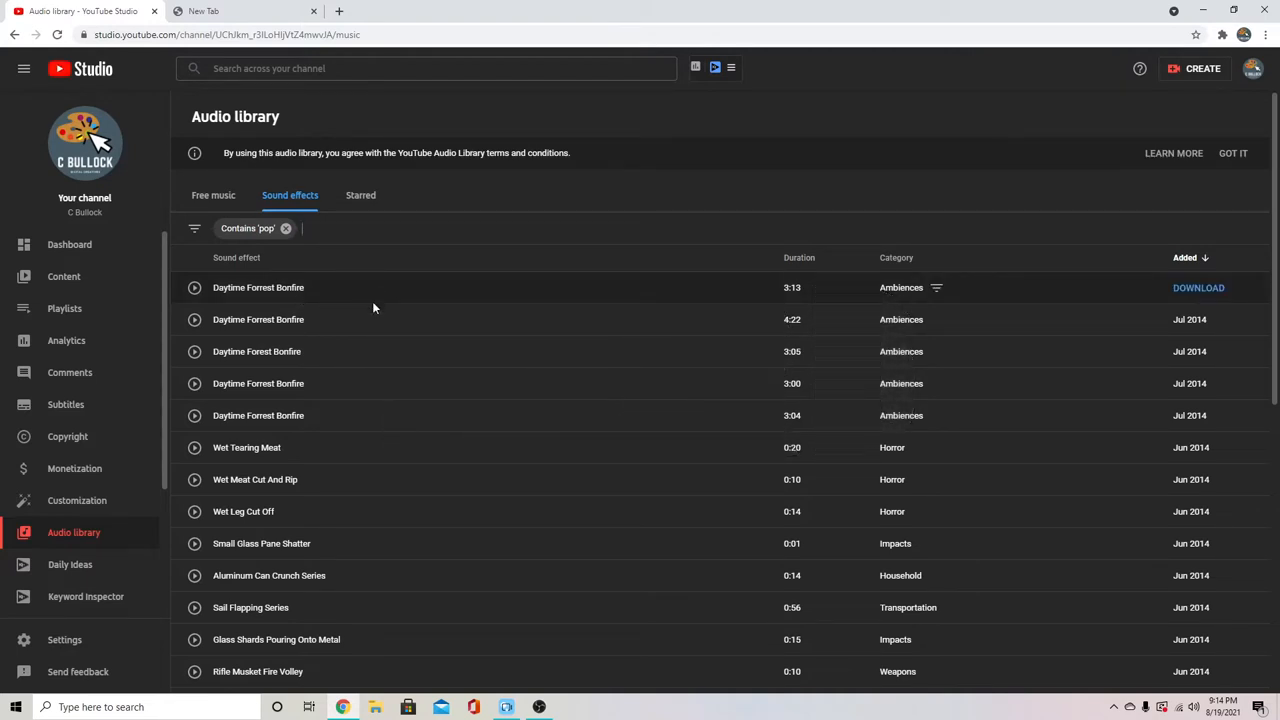
pyautogui.scroll(-3)
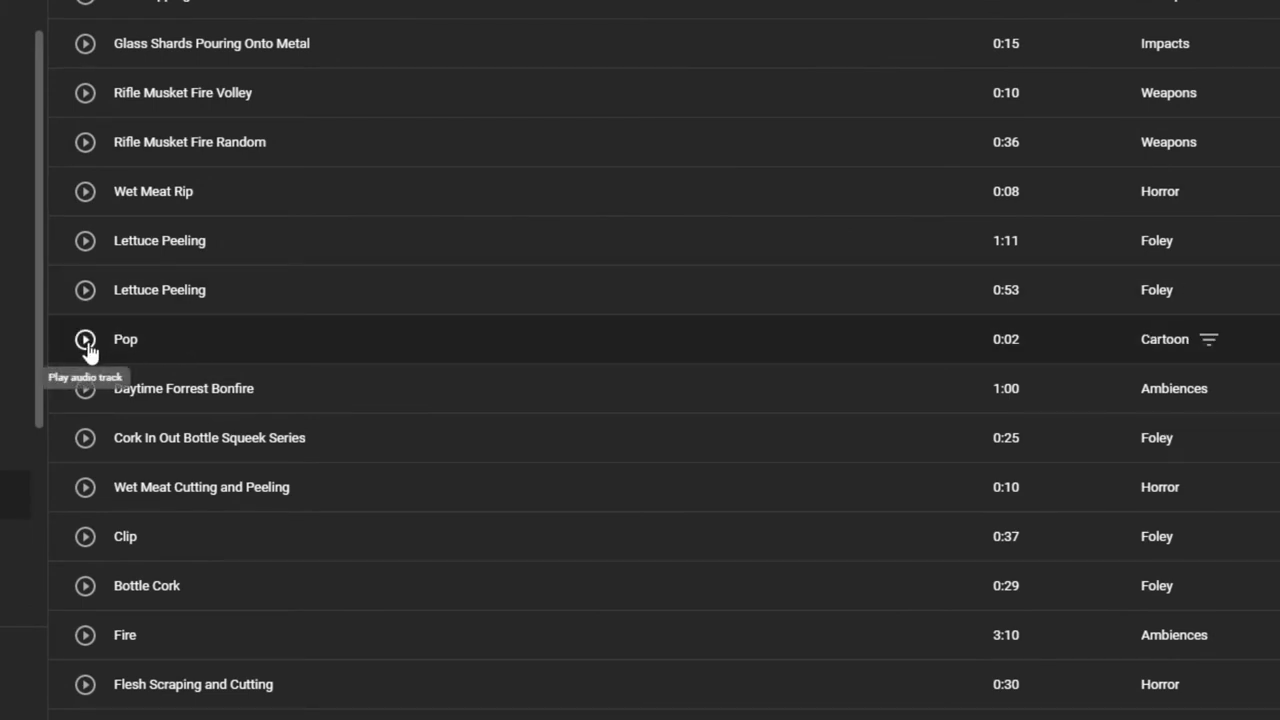
pyautogui.click(85, 339)
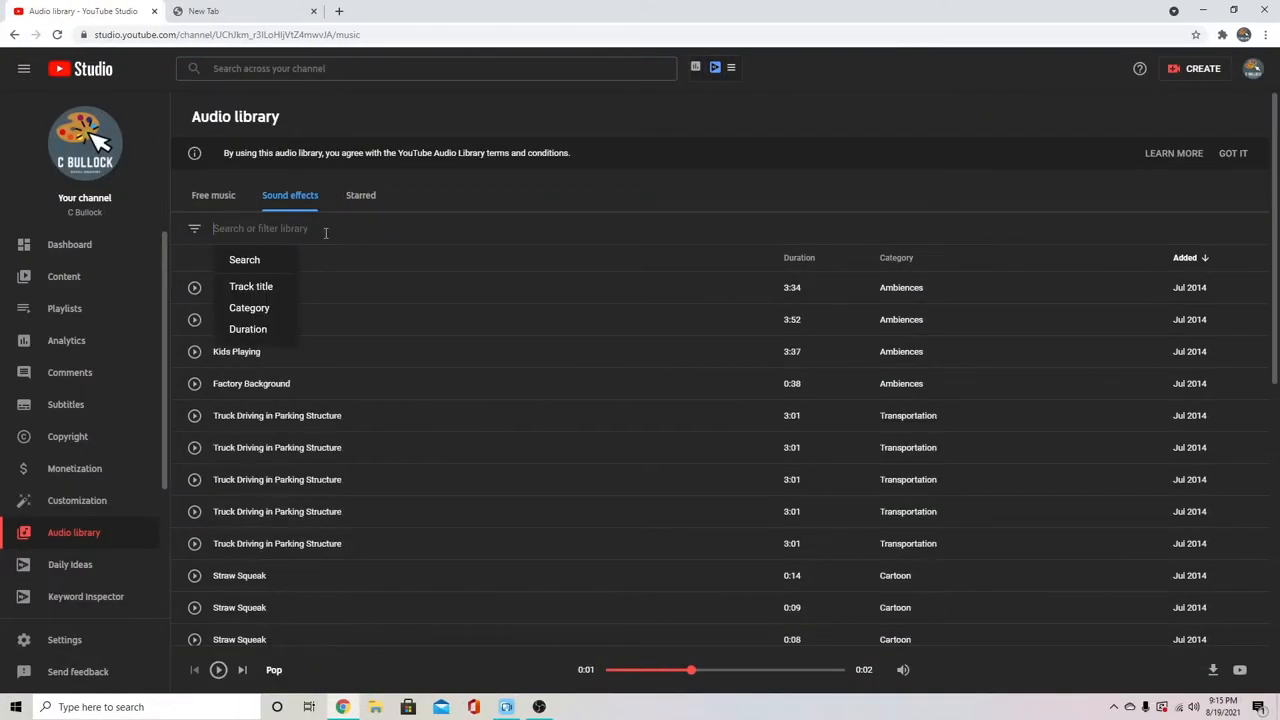
# Filter effects by 'rake' and preview Rake Swing Whoosh Close and Hall, replaying Hall.
pyautogui.write('rak')
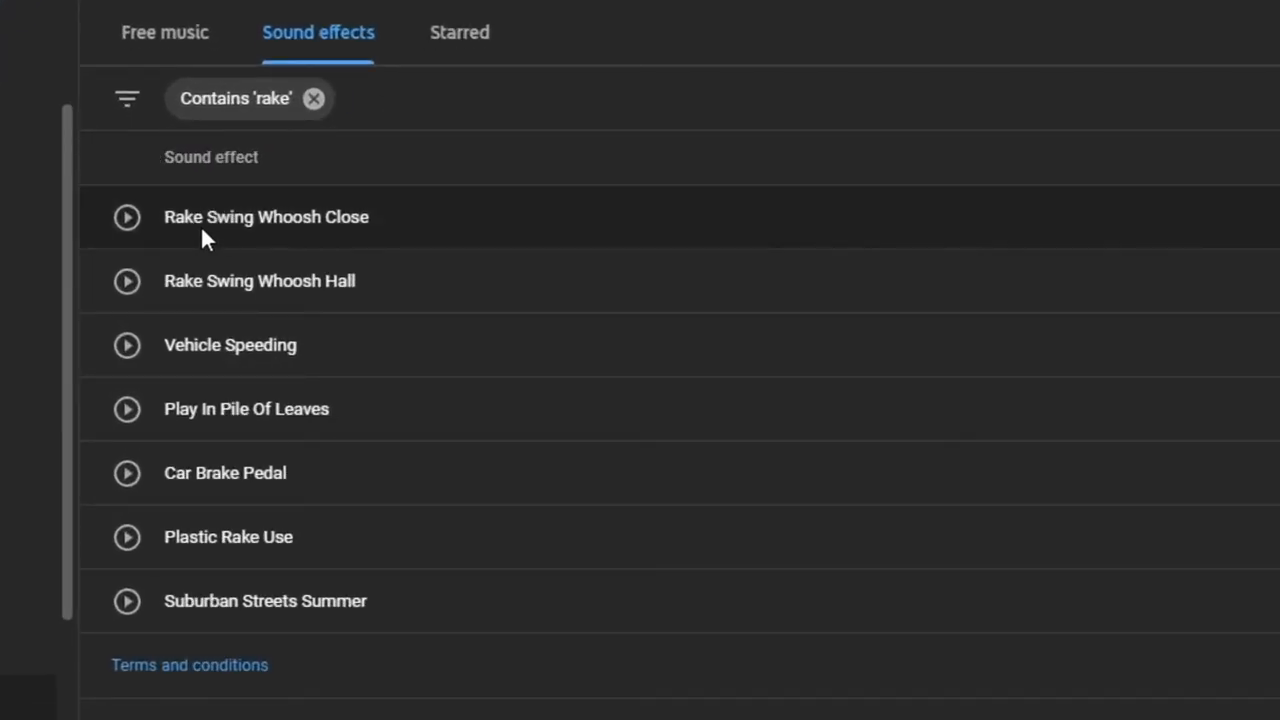
pyautogui.moveTo(370, 250)
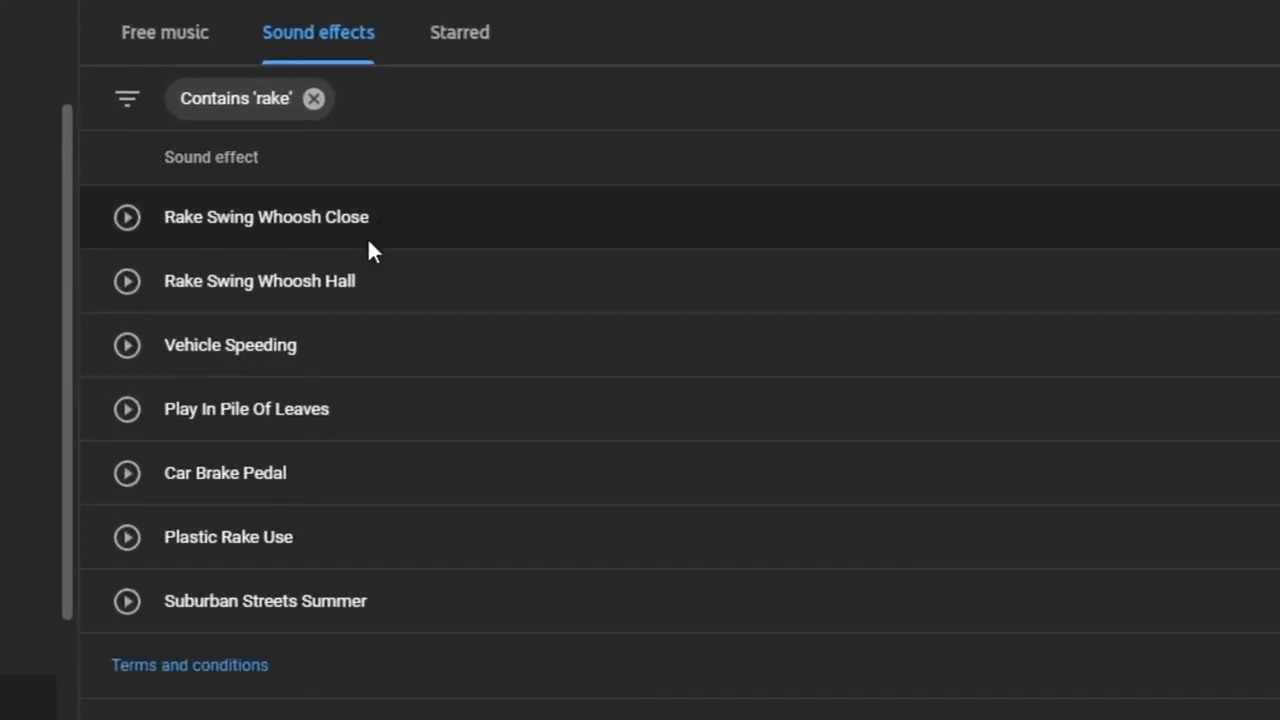
pyautogui.moveTo(405, 288)
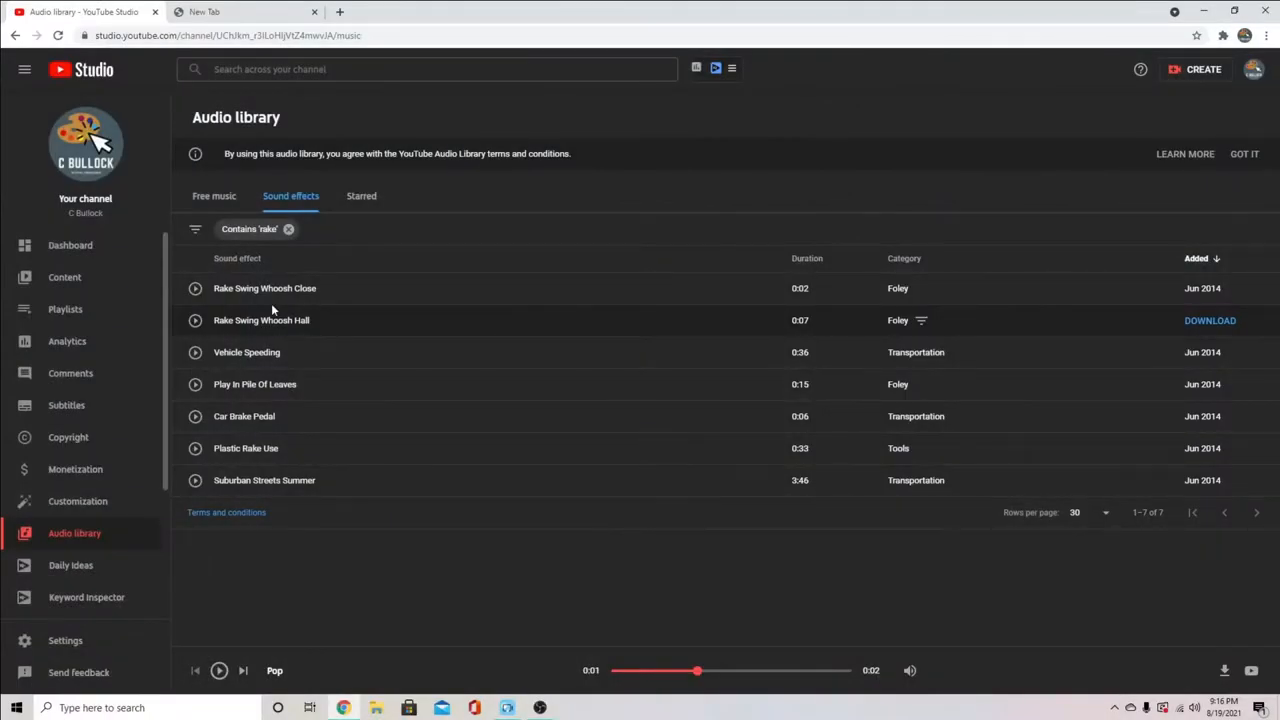
pyautogui.click(196, 288)
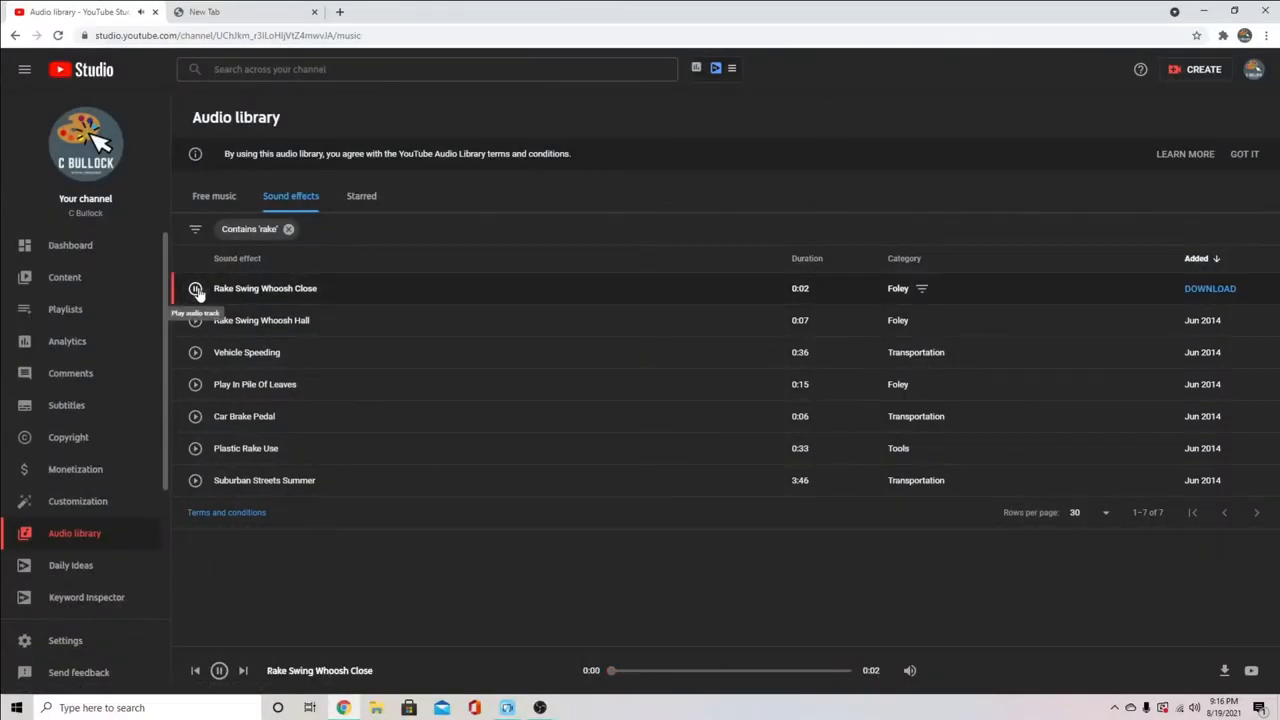
pyautogui.click(195, 320)
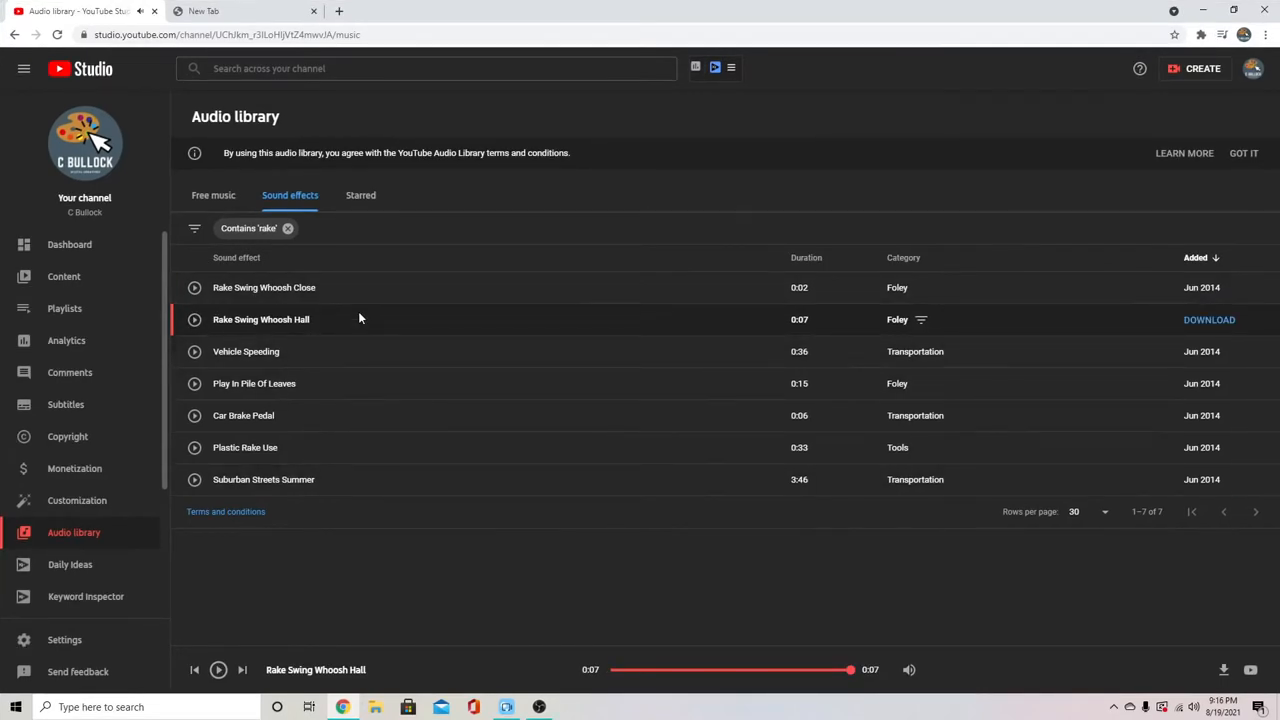
pyautogui.moveTo(454, 303)
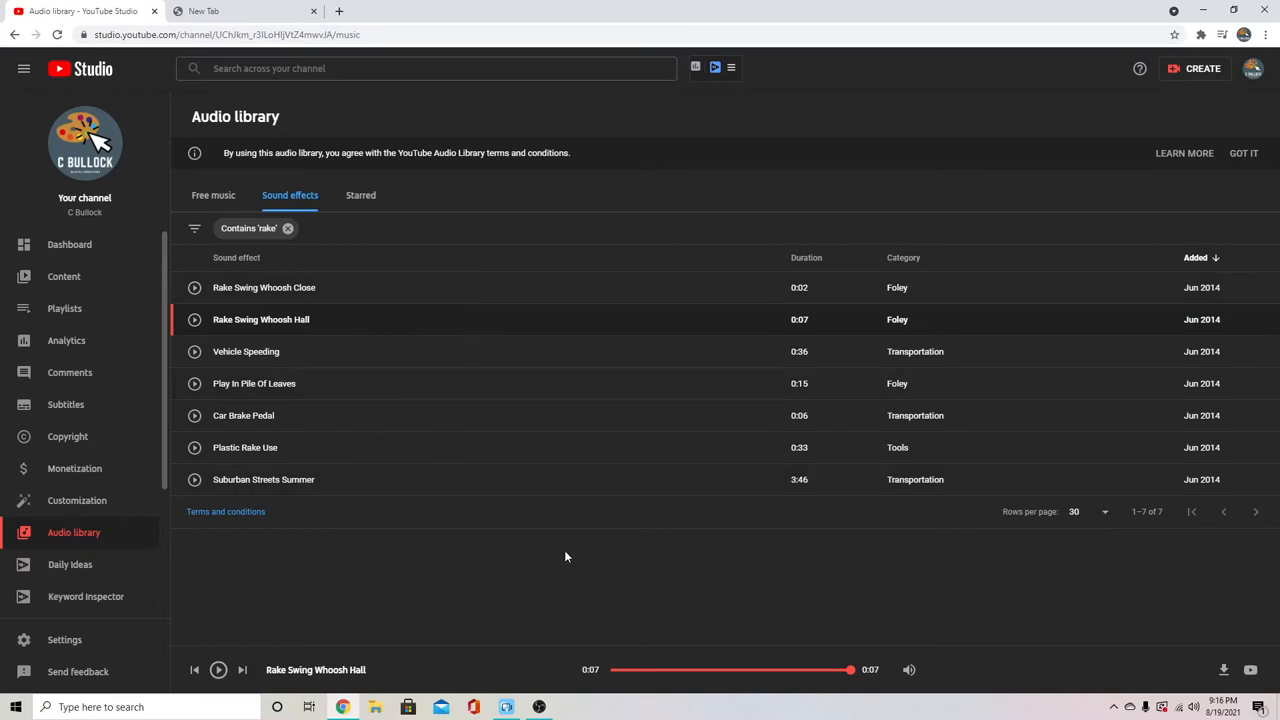
pyautogui.moveTo(611, 671)
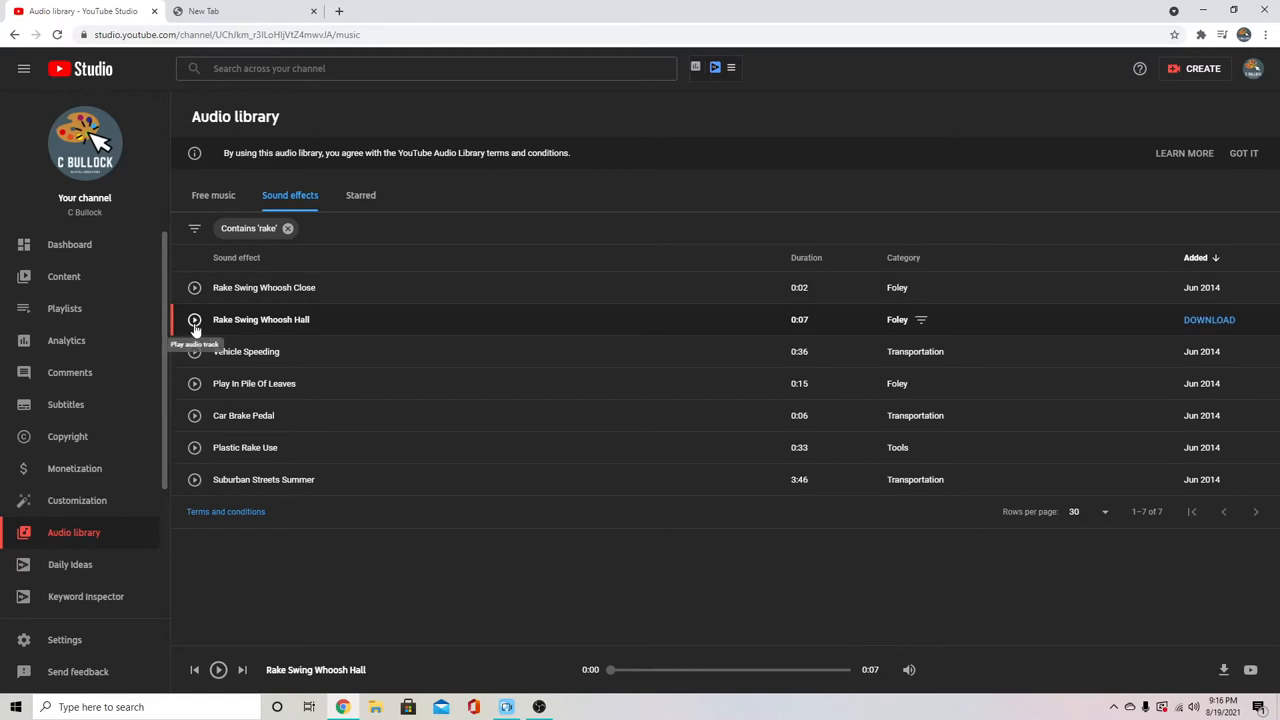
pyautogui.click(288, 228)
pyautogui.write('tweete')
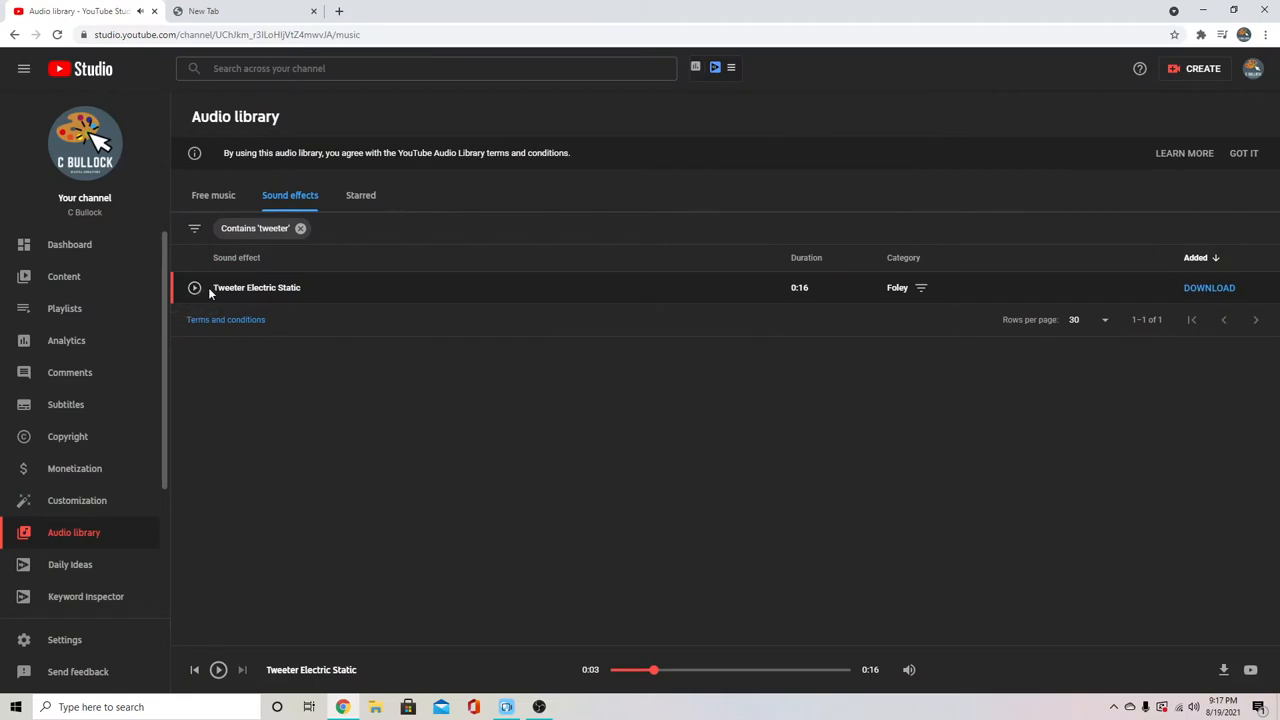
pyautogui.moveTo(217, 302)
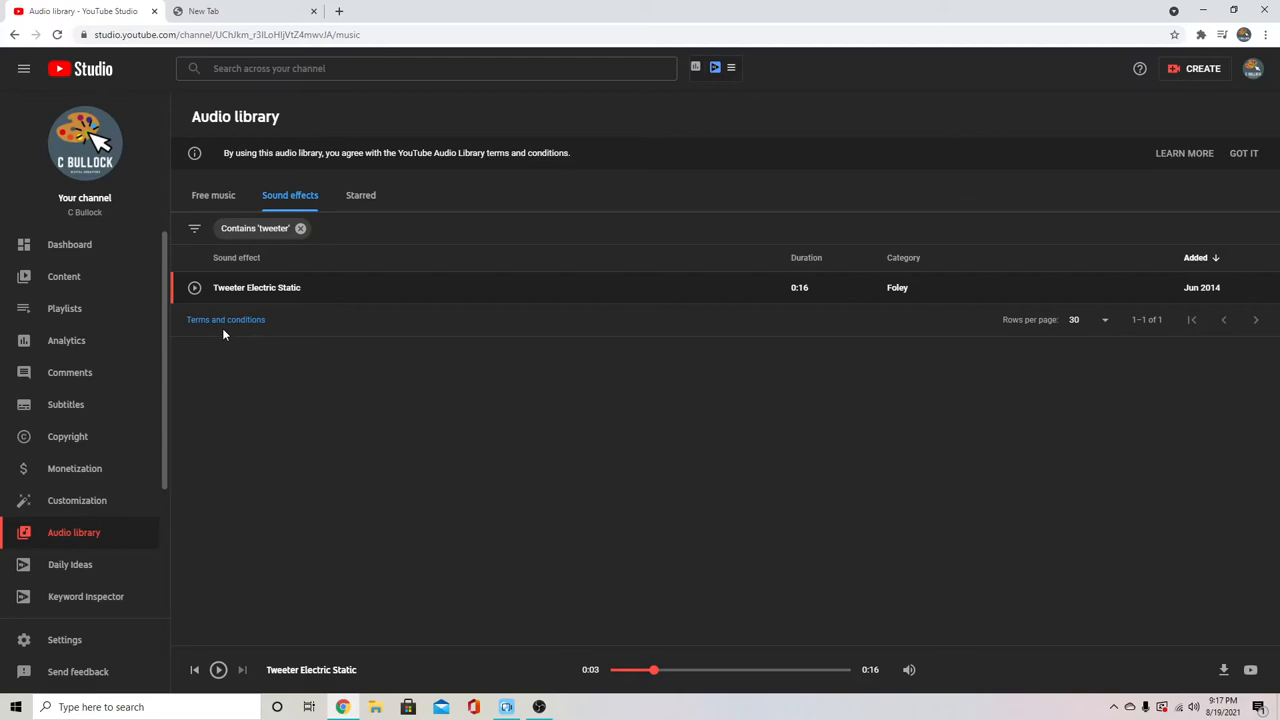
# Remove the 'tweeter' filter and begin typing a 'swoosh' filter.
pyautogui.click(300, 228)
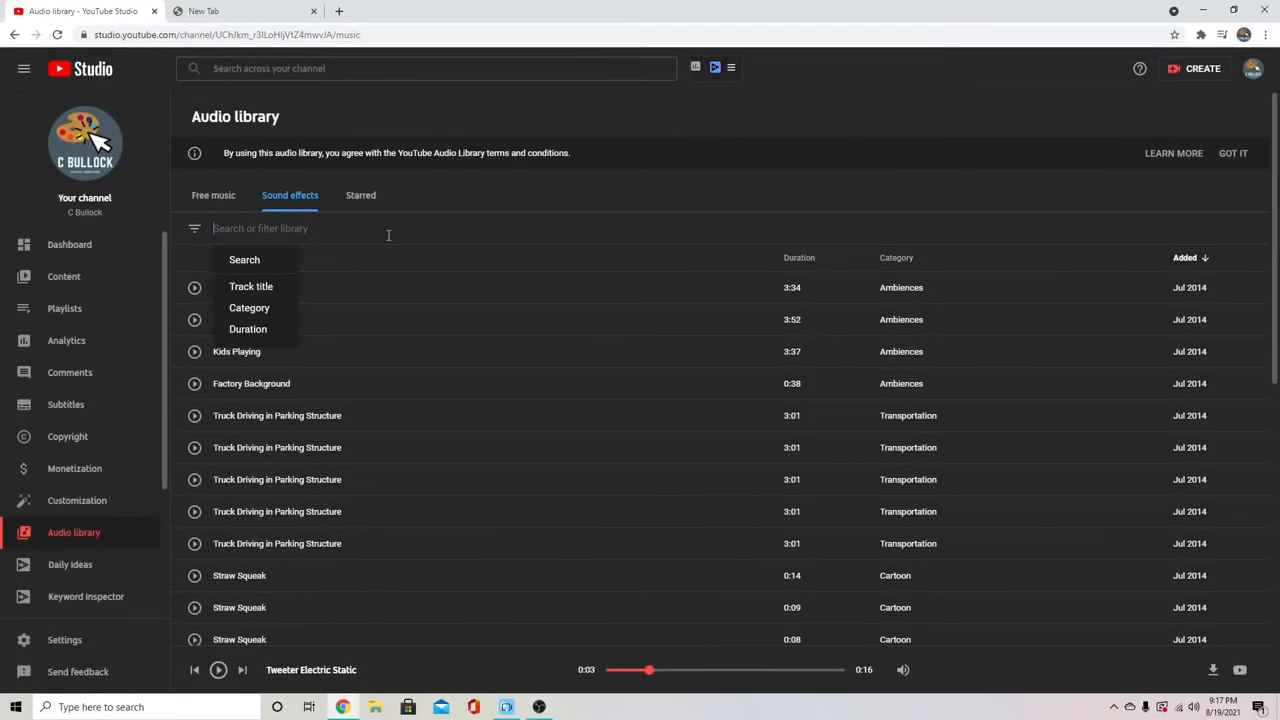
pyautogui.write("swoosh'")
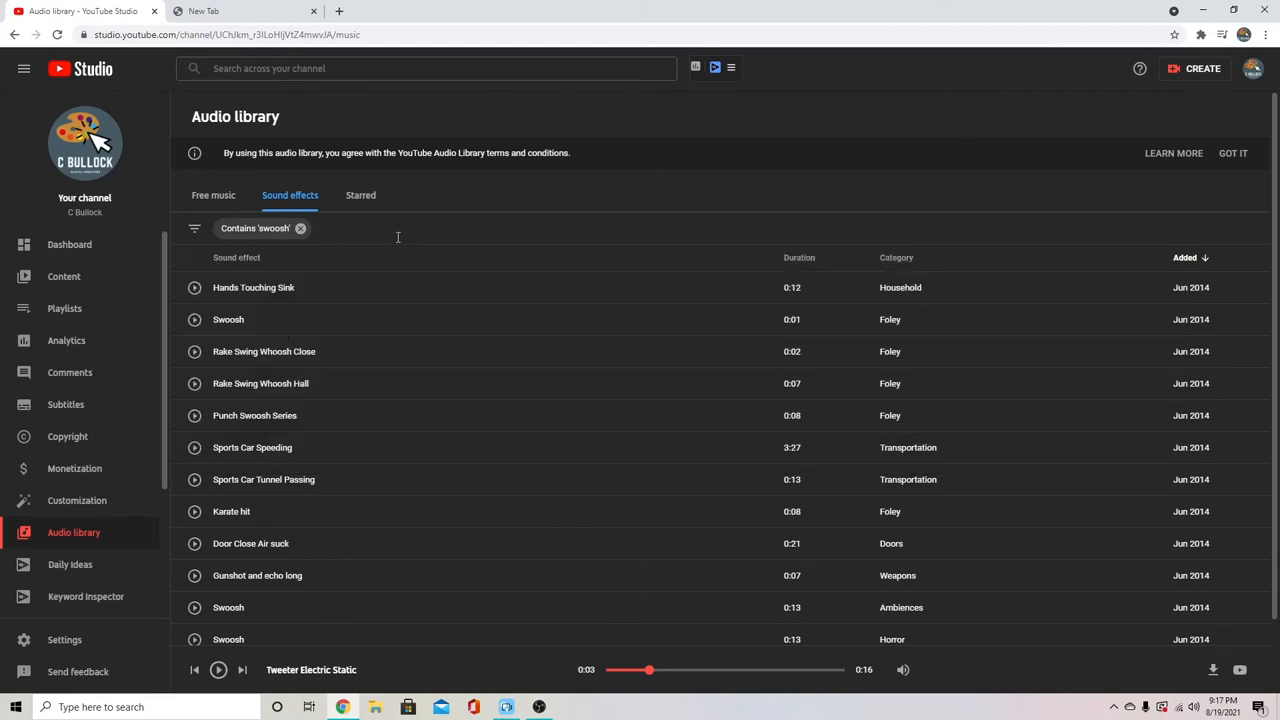
pyautogui.moveTo(253, 287)
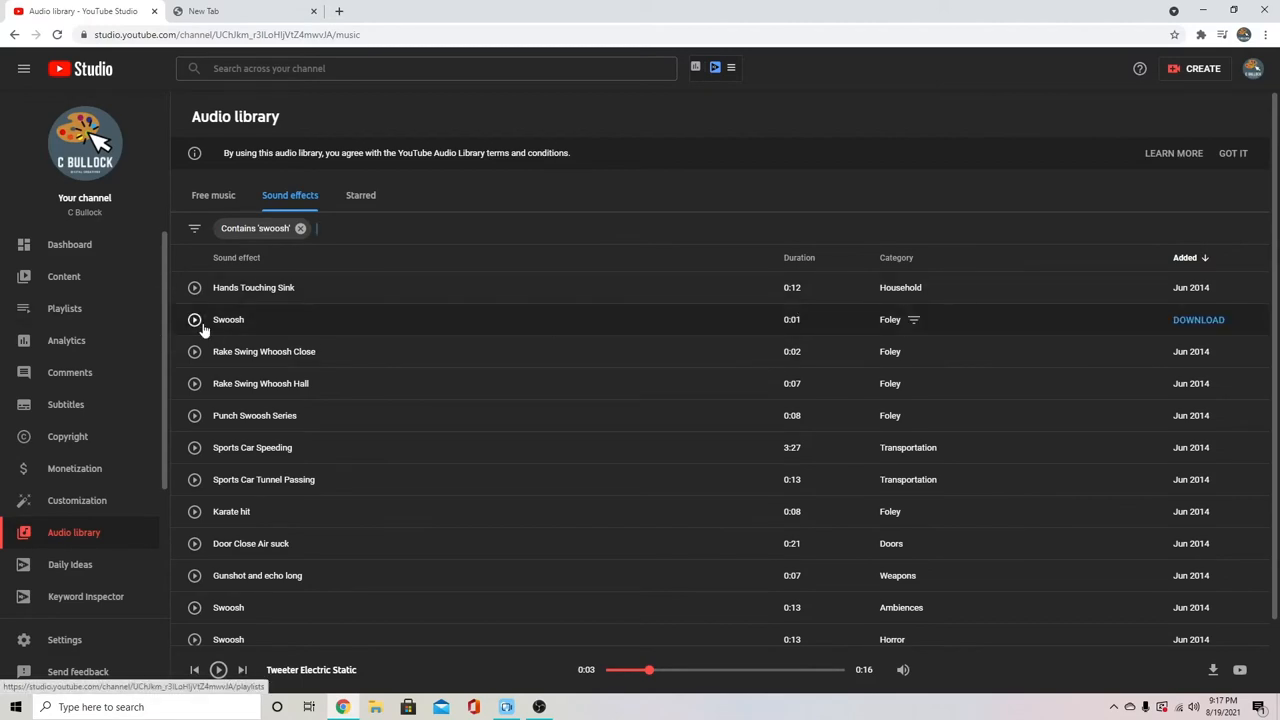
# Preview the one-second Foley Swoosh, then the 13-second Ambiences Swoosh further down.
pyautogui.click(194, 319)
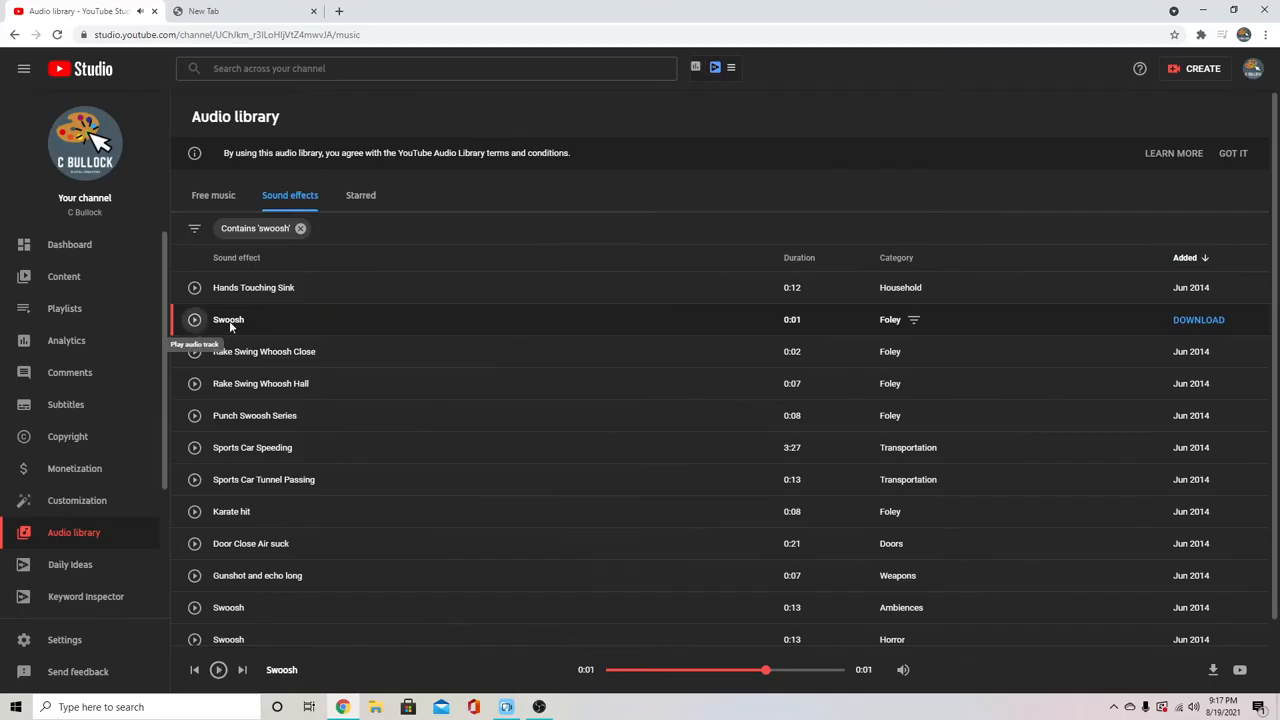
pyautogui.moveTo(336, 330)
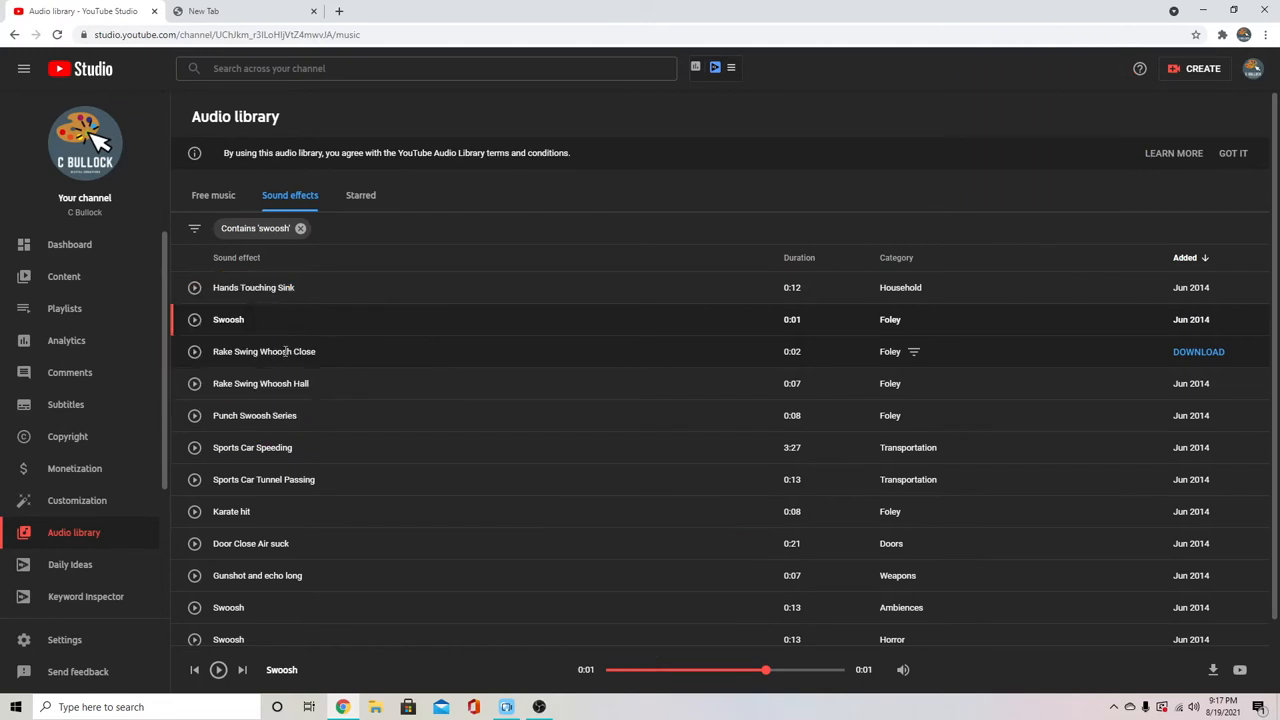
pyautogui.moveTo(285, 372)
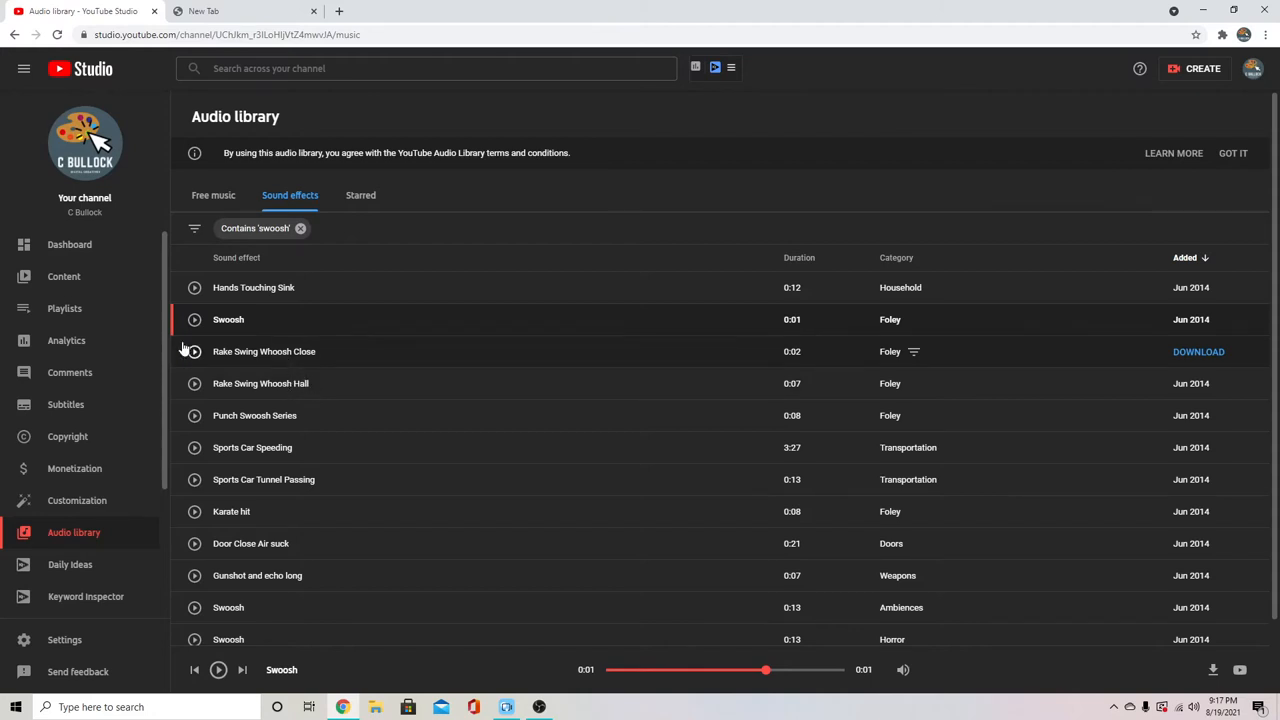
pyautogui.scroll(-3)
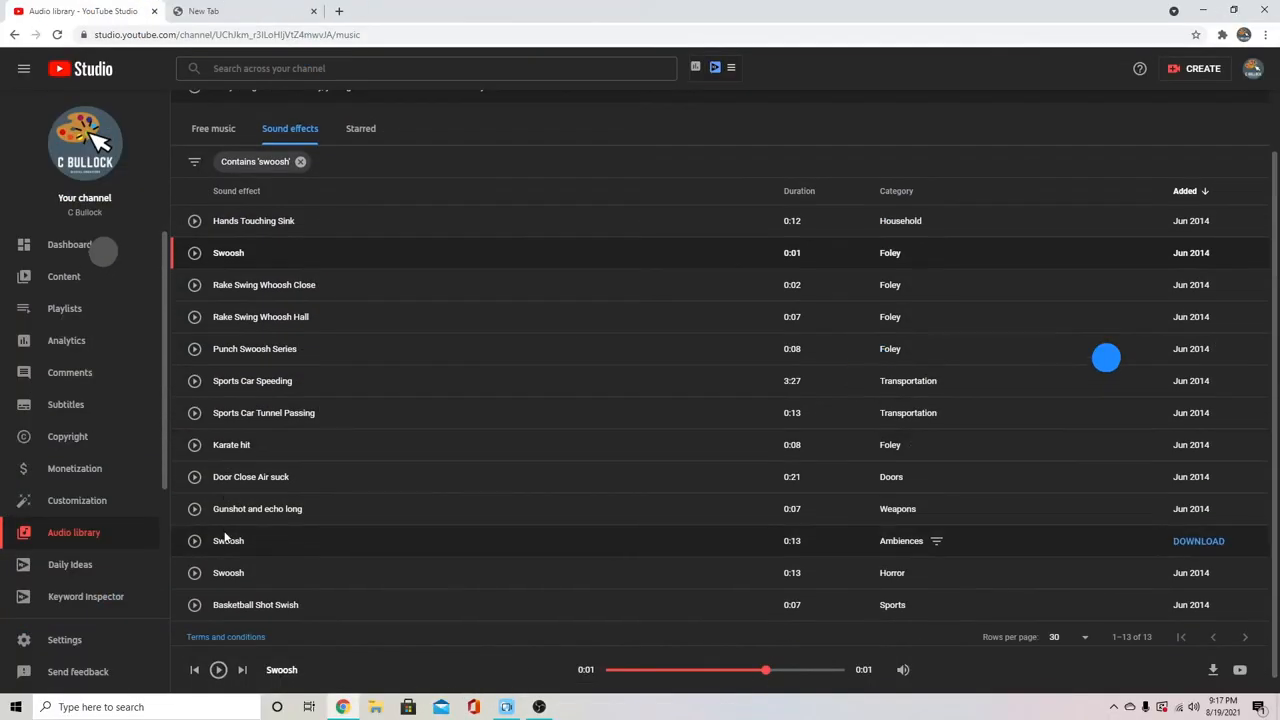
pyautogui.click(194, 541)
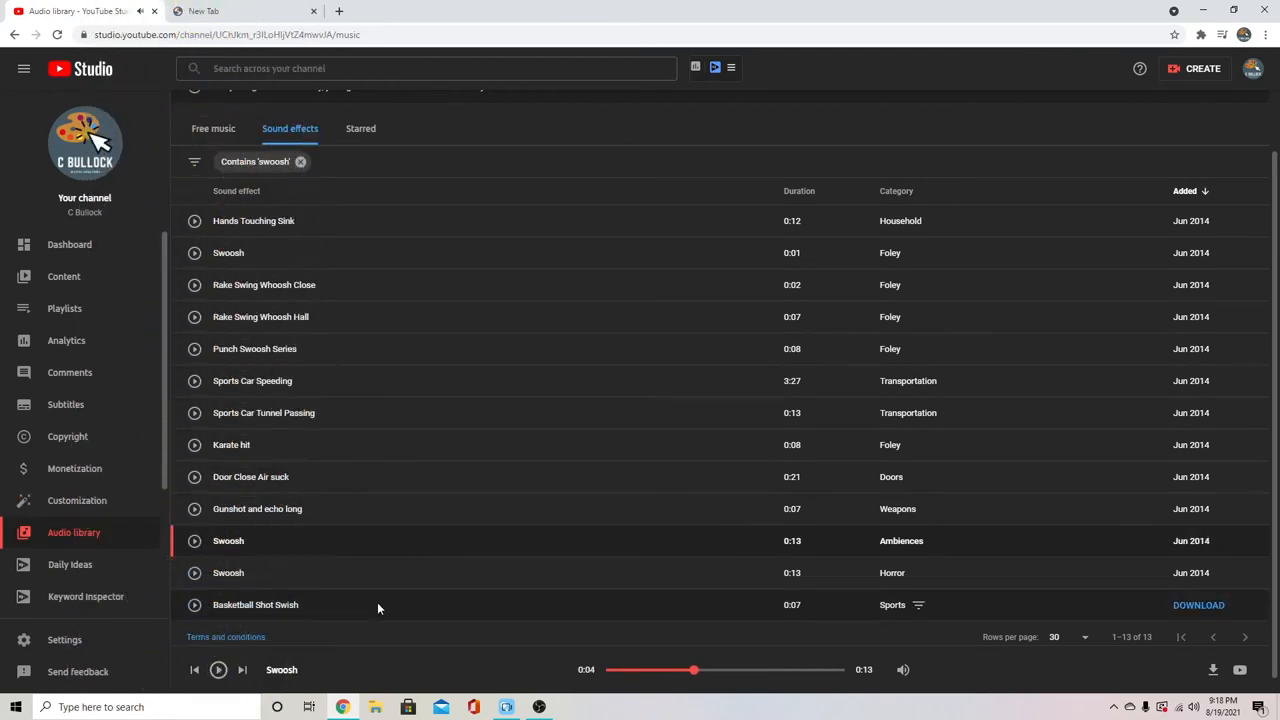
pyautogui.moveTo(343, 596)
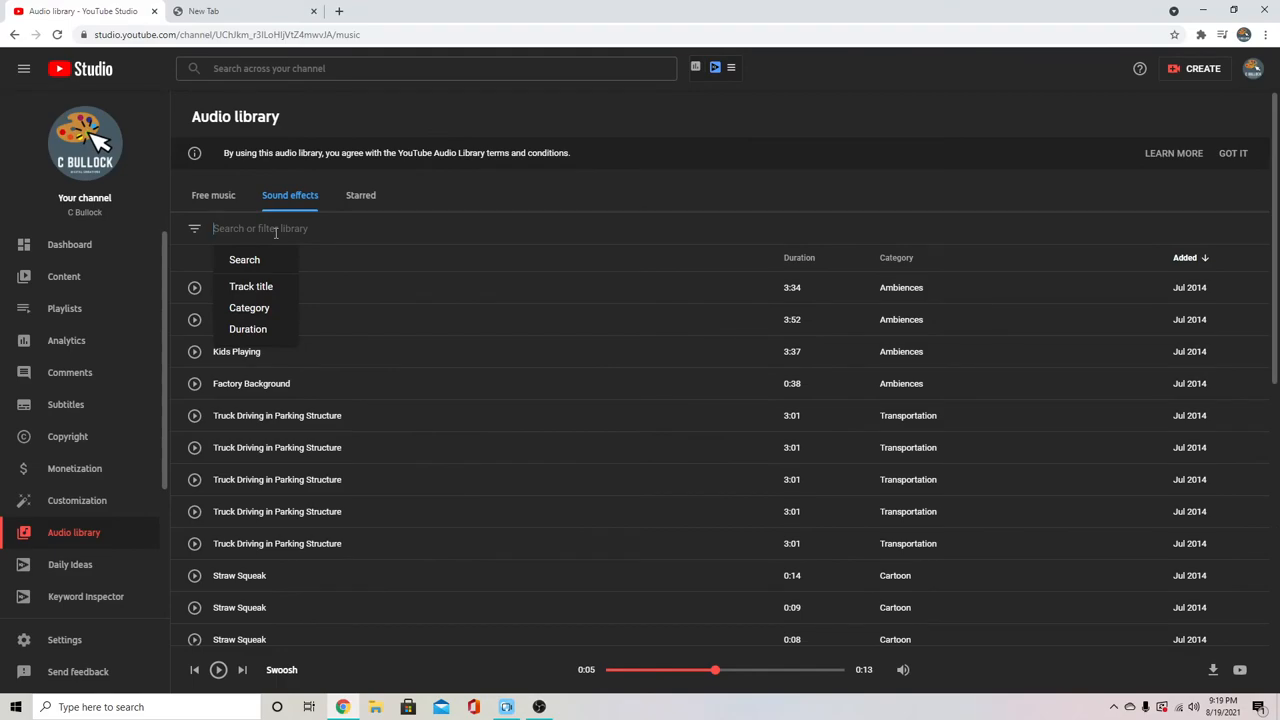
# Filter effects by 'light splashing of water' and preview Light Splashing of Water.
pyautogui.write('li')
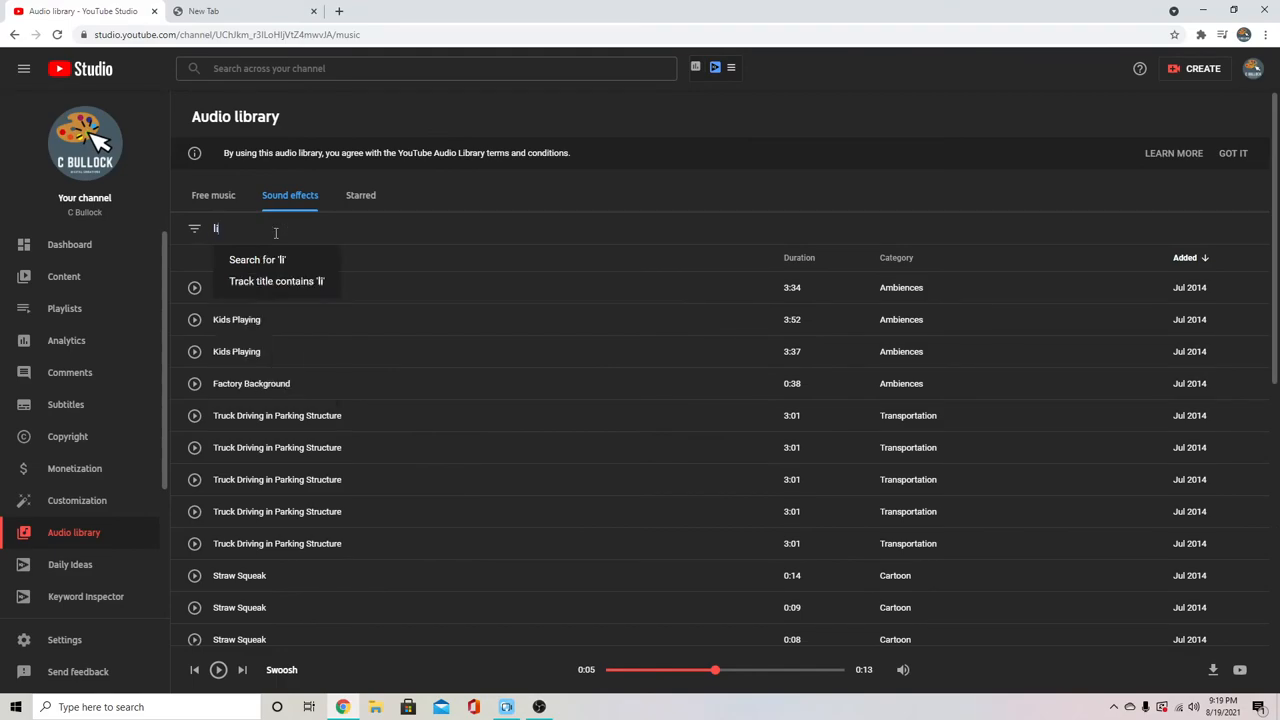
pyautogui.write('light splashing')
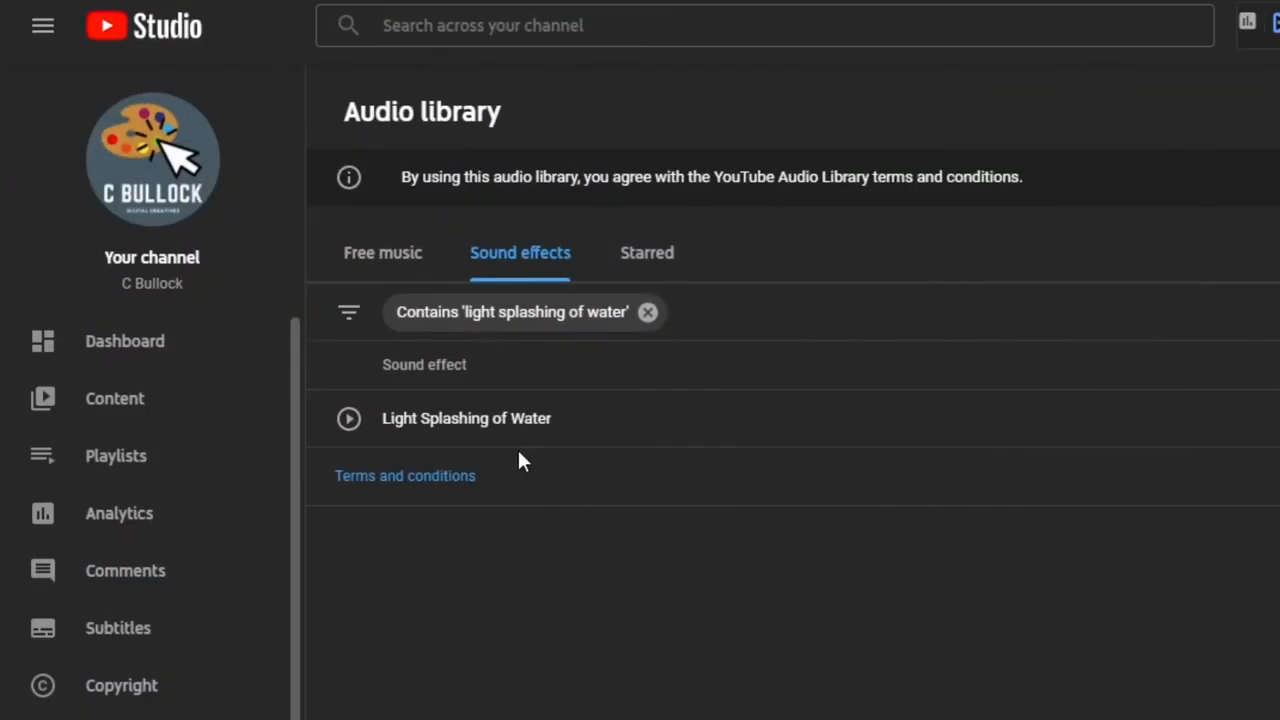
pyautogui.moveTo(349, 418)
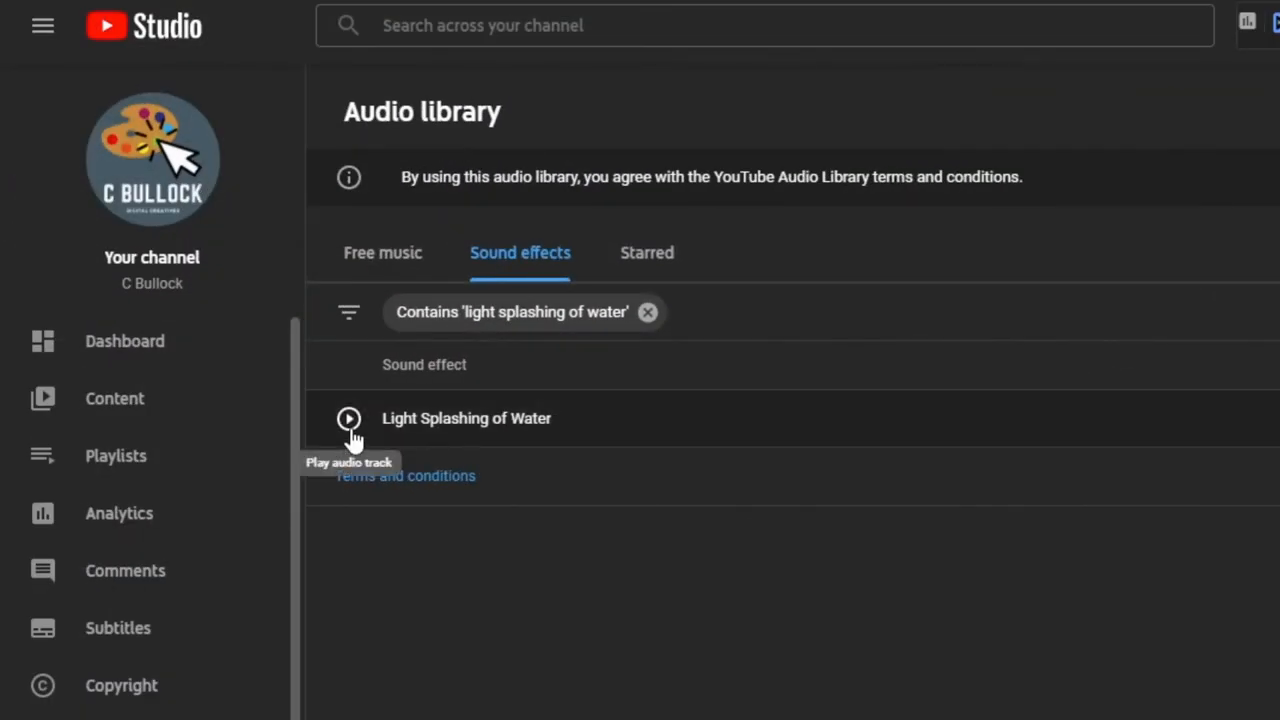
pyautogui.click(349, 418)
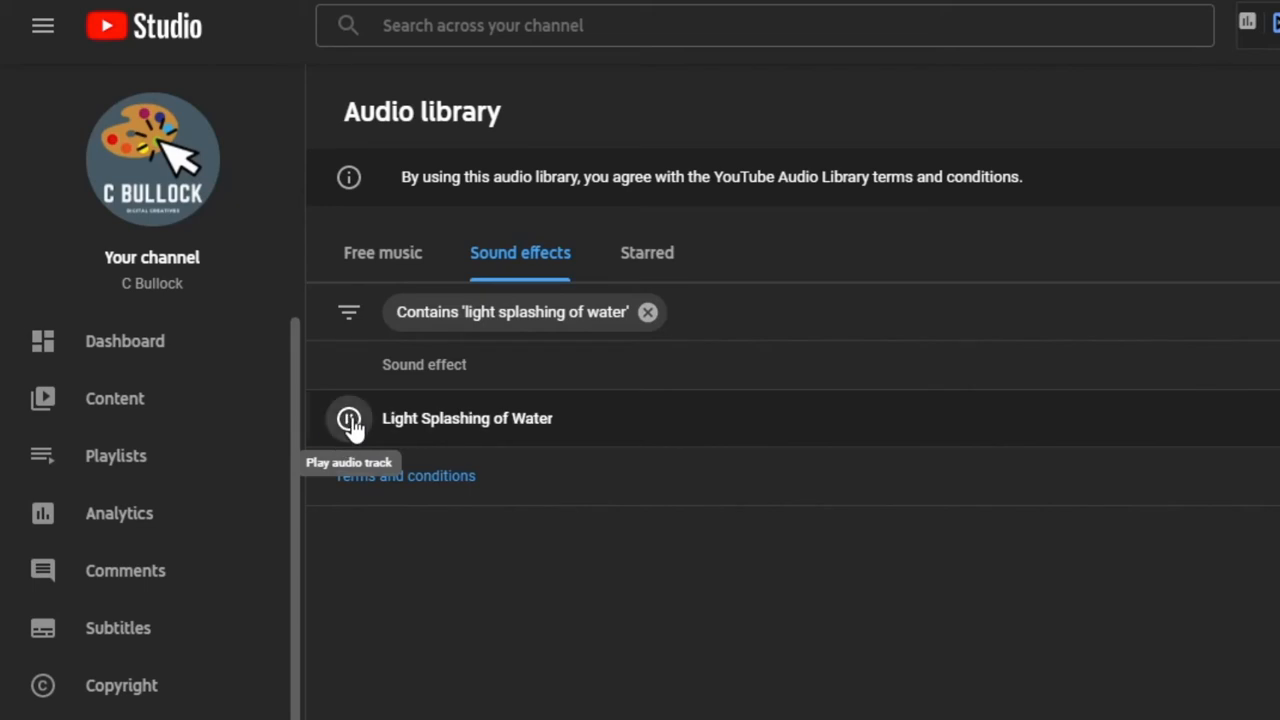